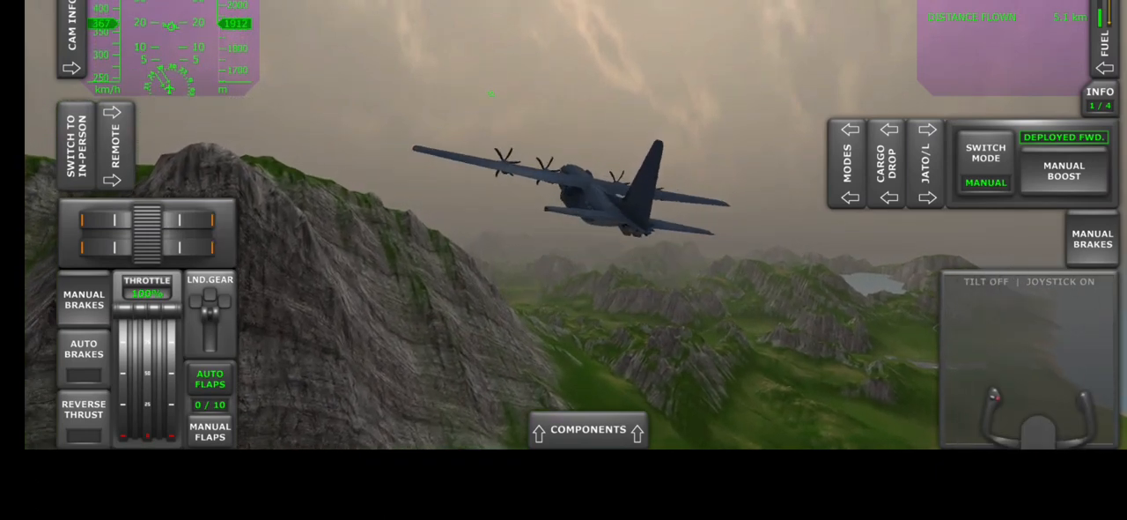
Bank the C-130 out of the turn and fly level over the river valley.
{"action": "left_click", "coordinate": [1064, 169]}
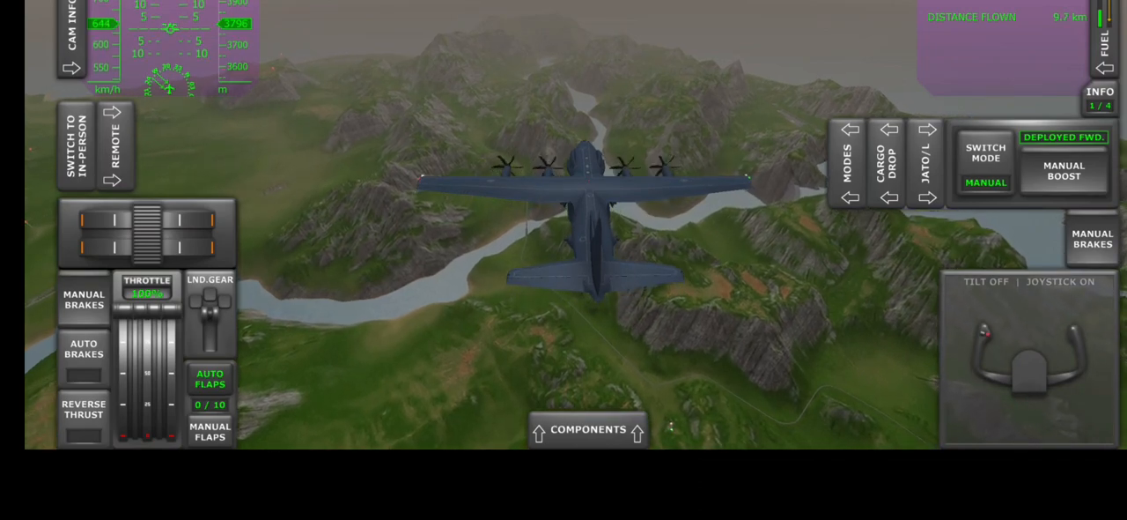
{"action": "left_click", "coordinate": [74, 144]}
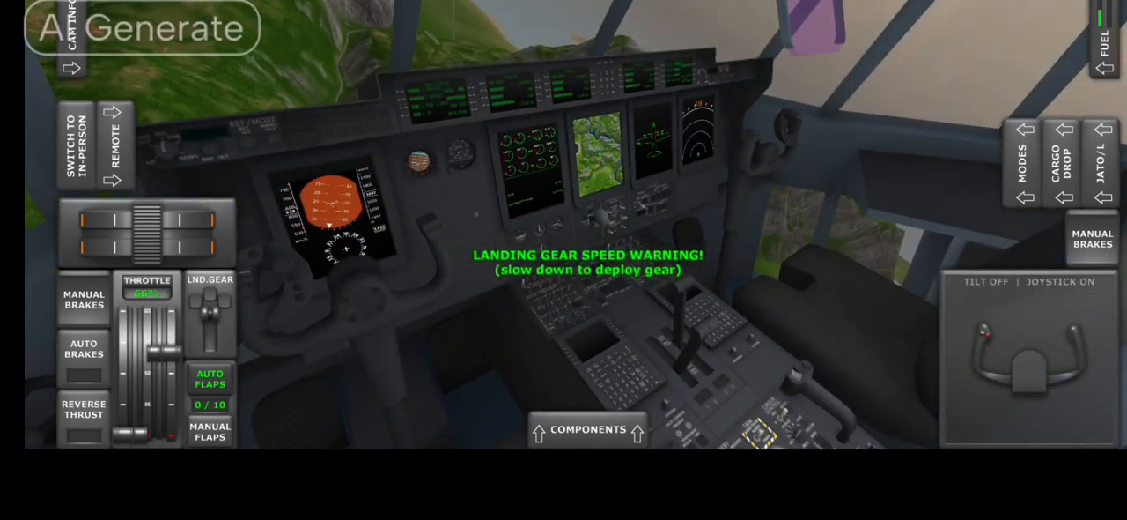
Arm AUTO BRAKES for landing while the gear speed warning is showing.
{"action": "left_click", "coordinate": [81, 351]}
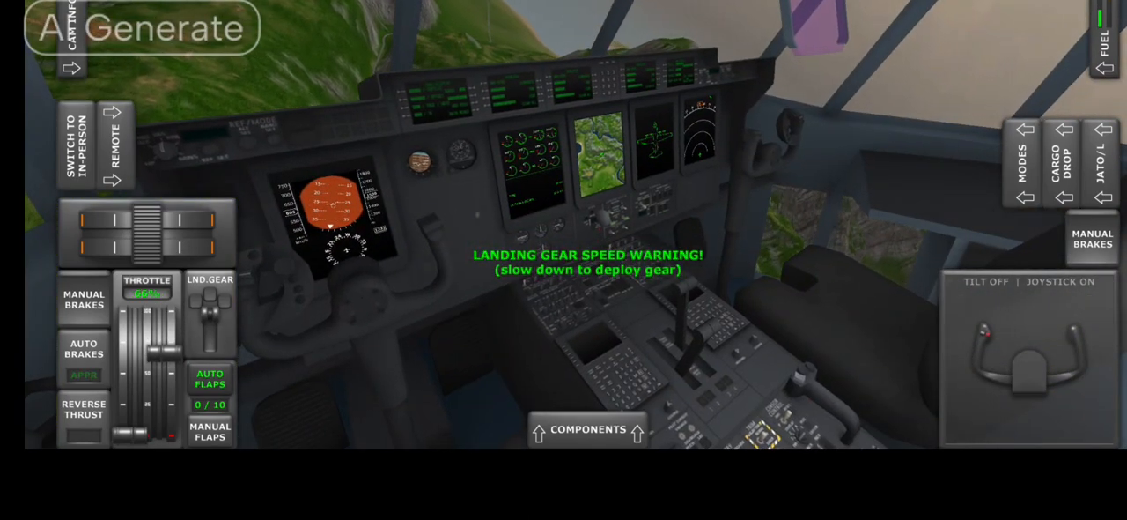